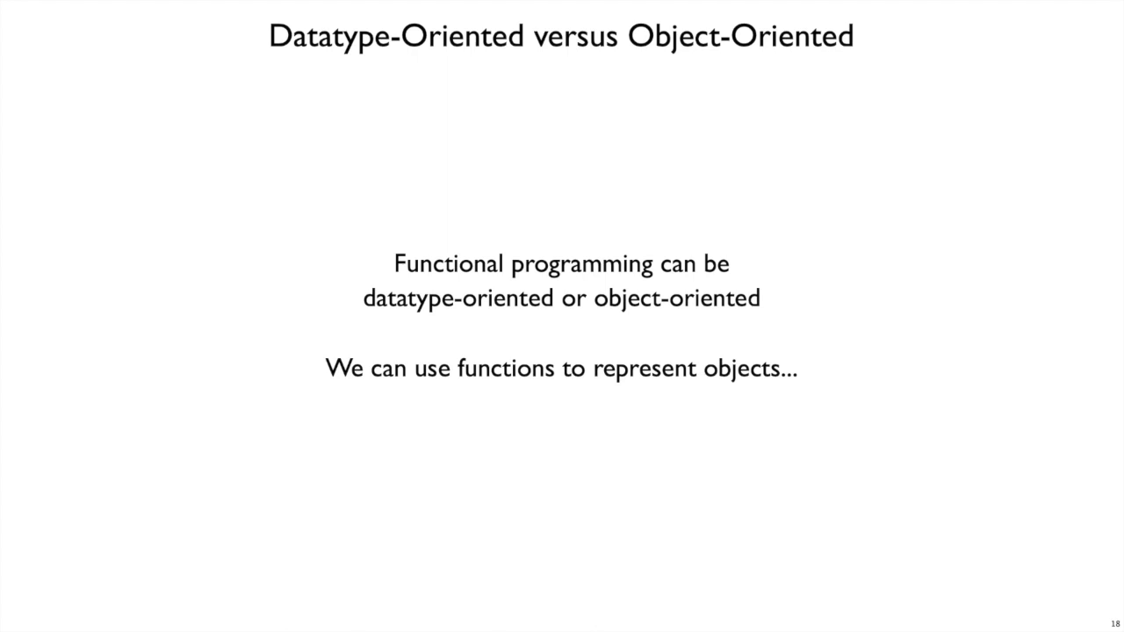
- Advance two slides to reach the Shape type alias (-> Number) slide
{"action": "key", "text": "Right"}
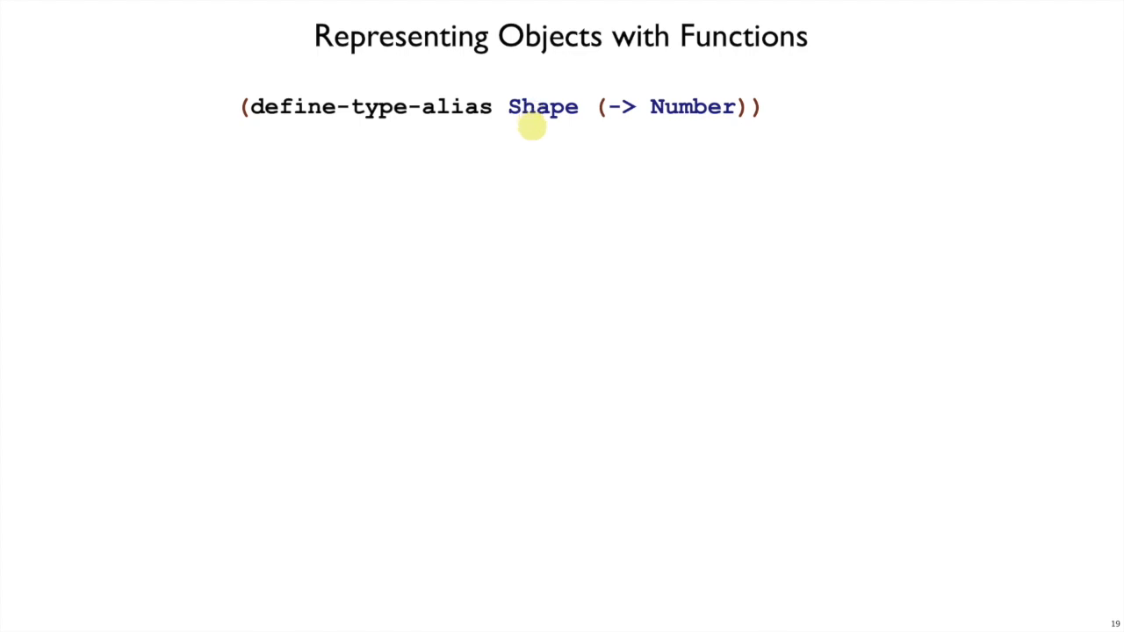
{"action": "mouse_move", "coordinate": [578, 130]}
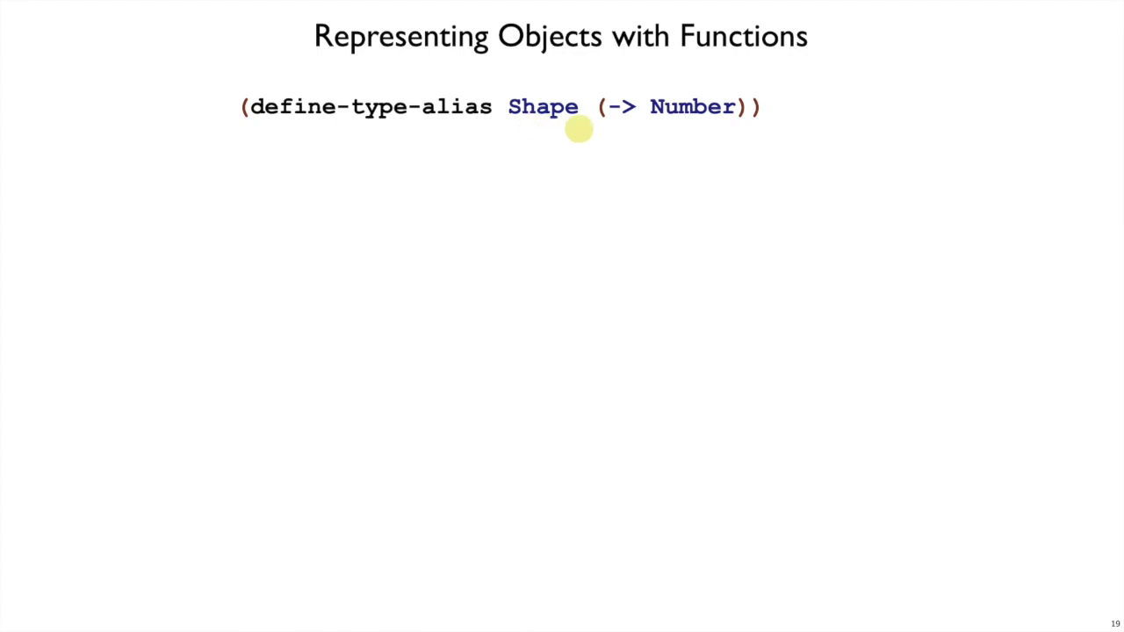
{"action": "mouse_move", "coordinate": [640, 116]}
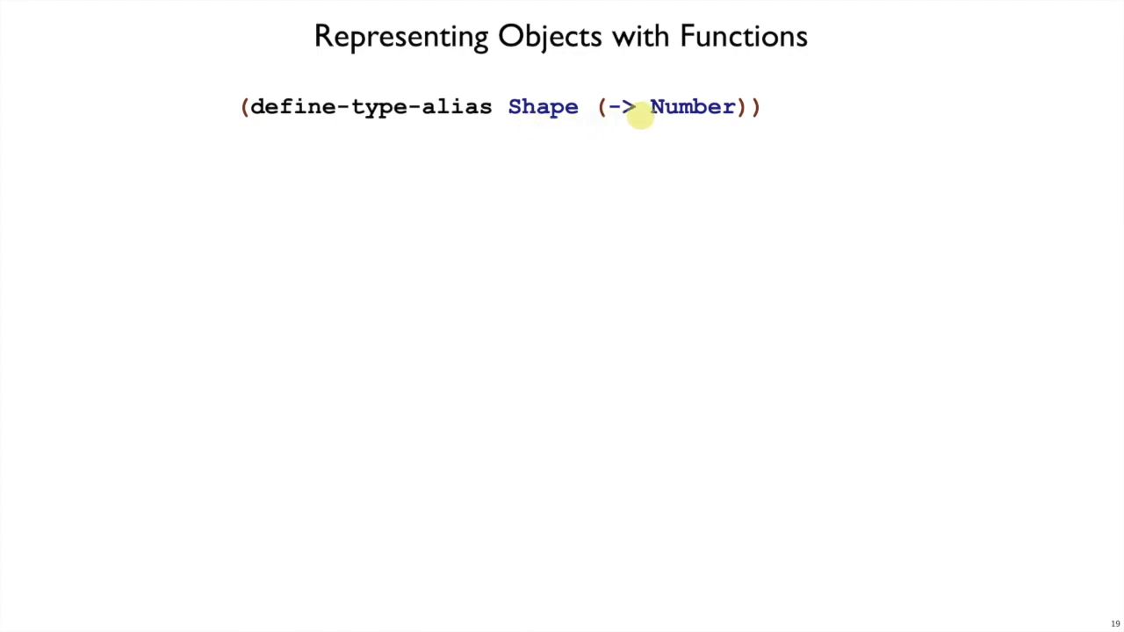
{"action": "key", "text": "right"}
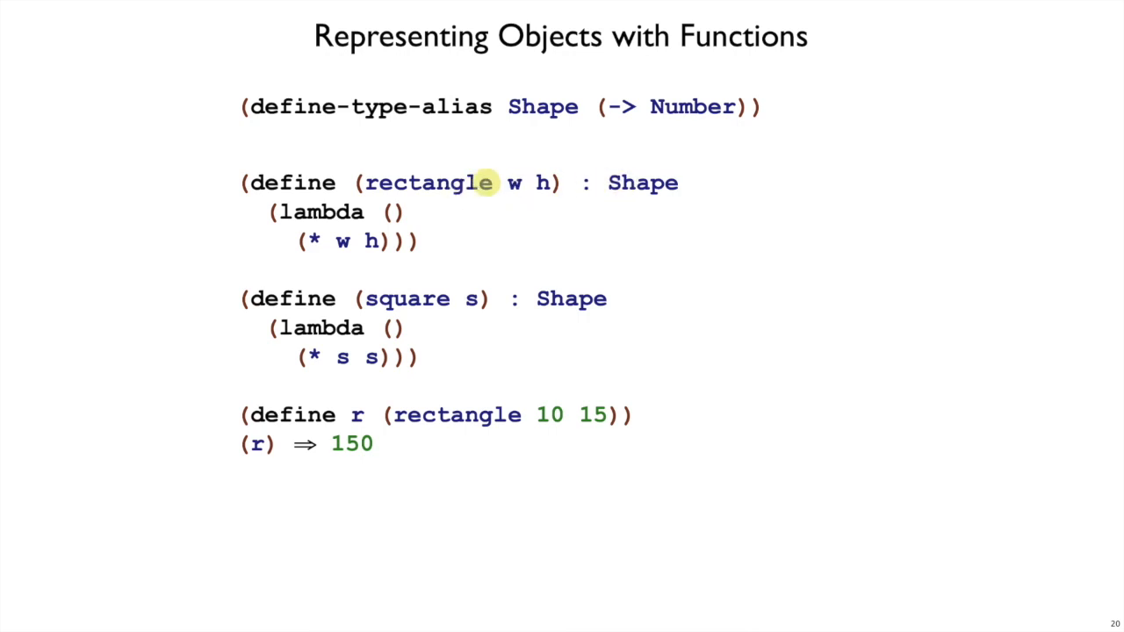
{"action": "mouse_move", "coordinate": [518, 183]}
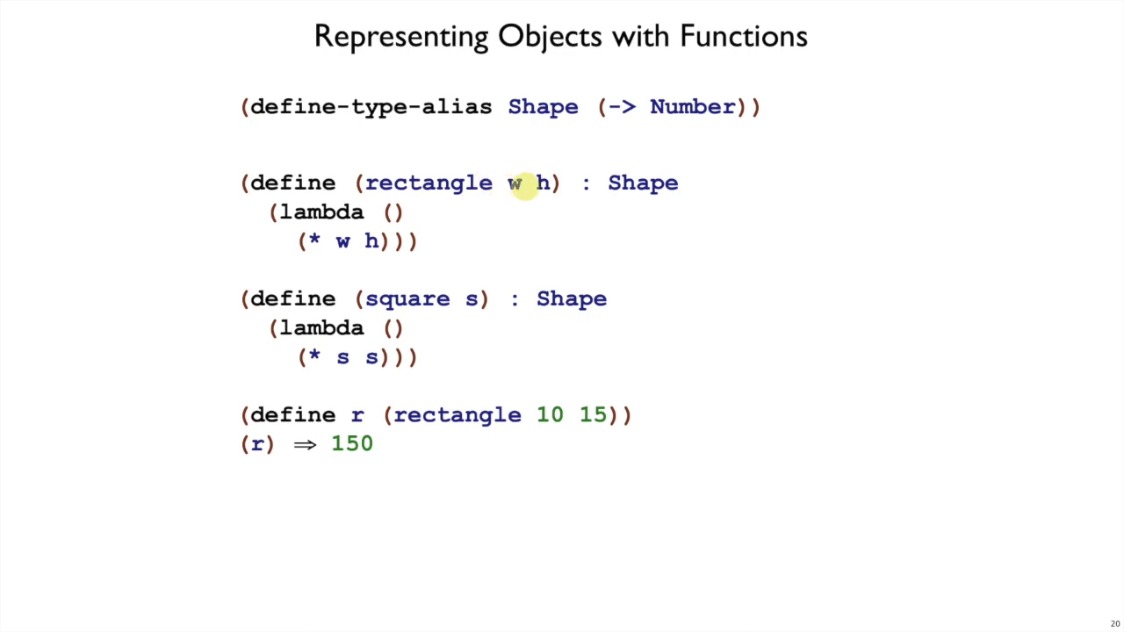
{"action": "mouse_move", "coordinate": [343, 211]}
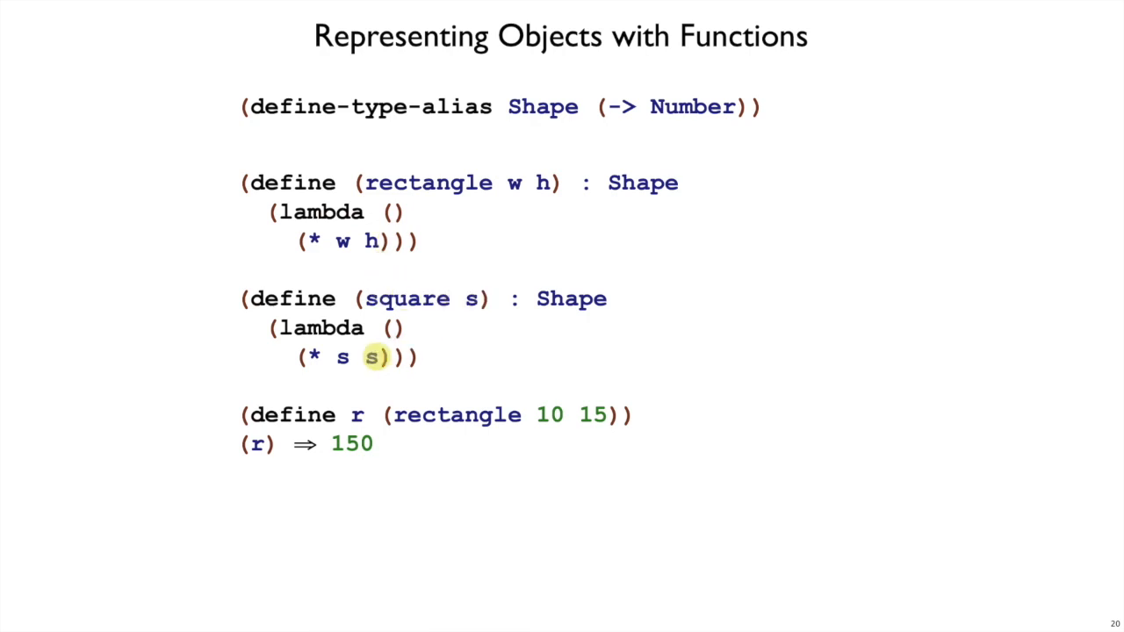
{"action": "mouse_move", "coordinate": [343, 329]}
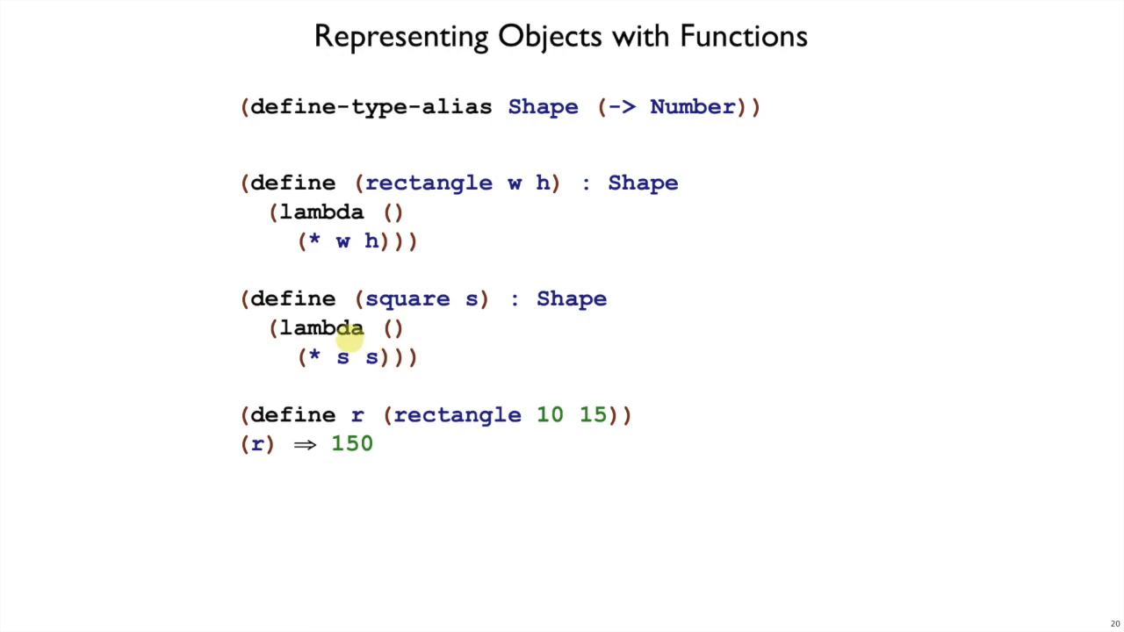
{"action": "mouse_move", "coordinate": [342, 358]}
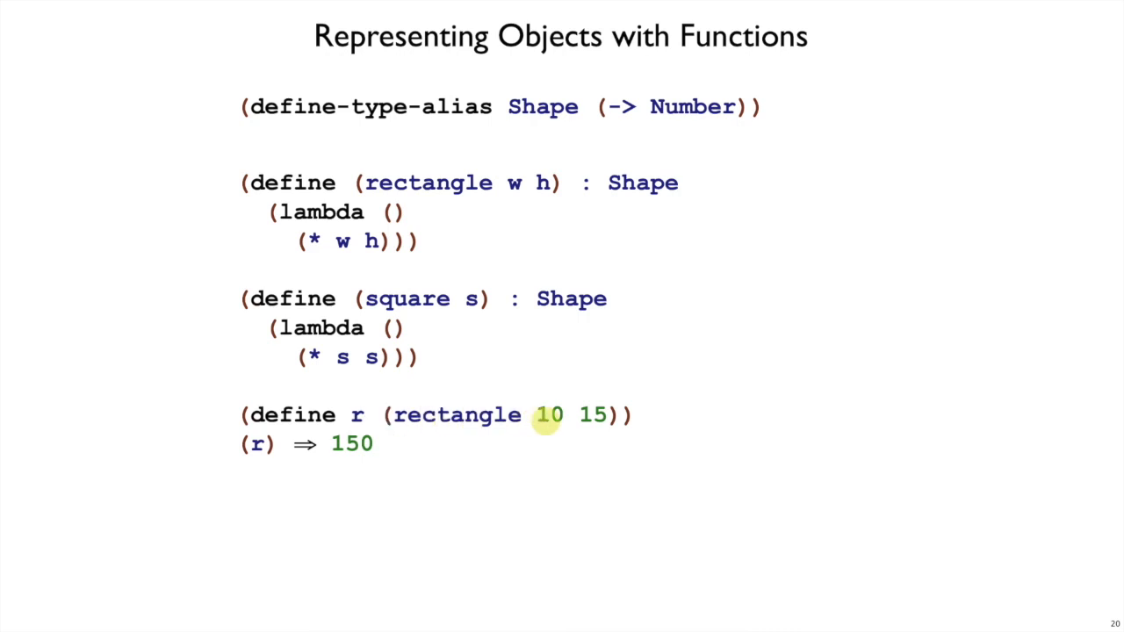
{"action": "mouse_move", "coordinate": [352, 443]}
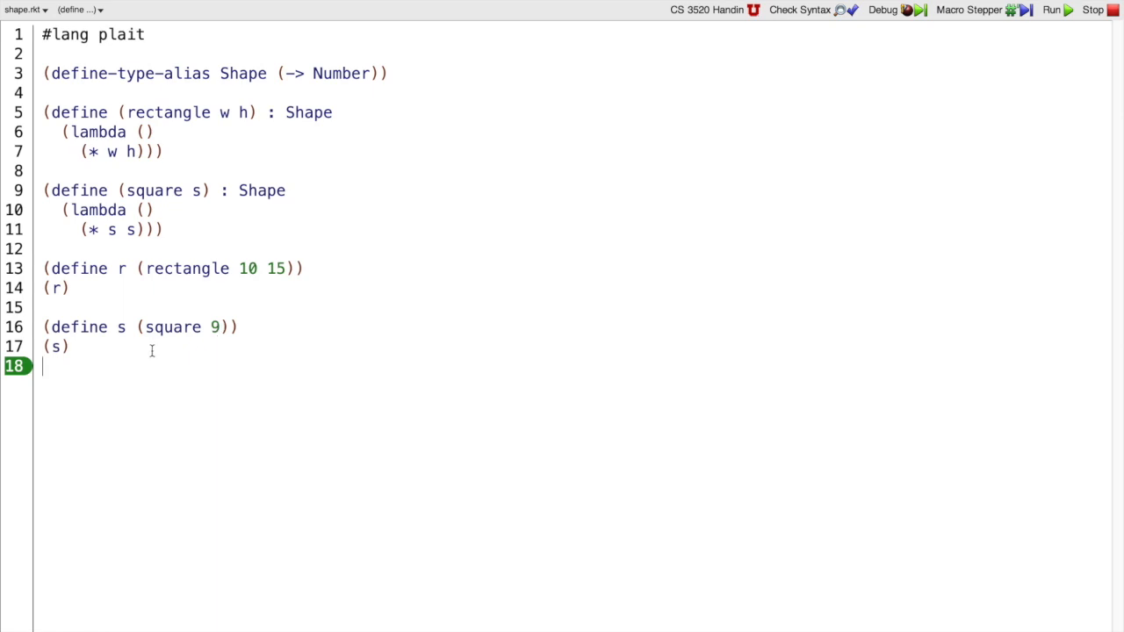
- Run shape.rkt so the areas 150 and 81 print, then return to the definitions
{"action": "left_click", "coordinate": [1050, 10]}
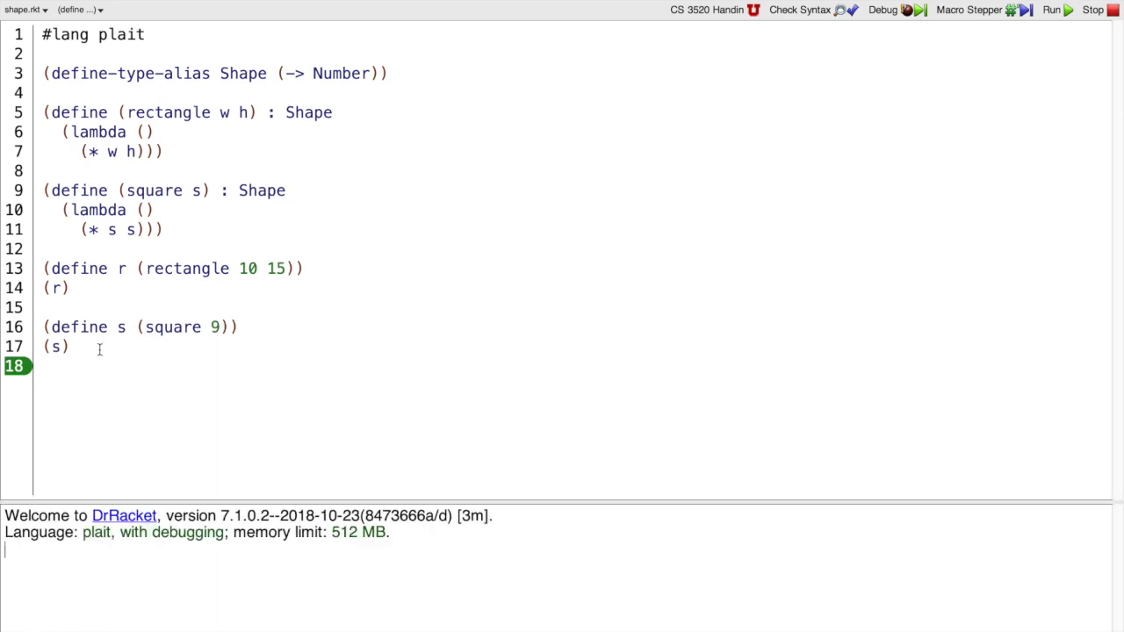
{"action": "left_click", "coordinate": [1050, 10]}
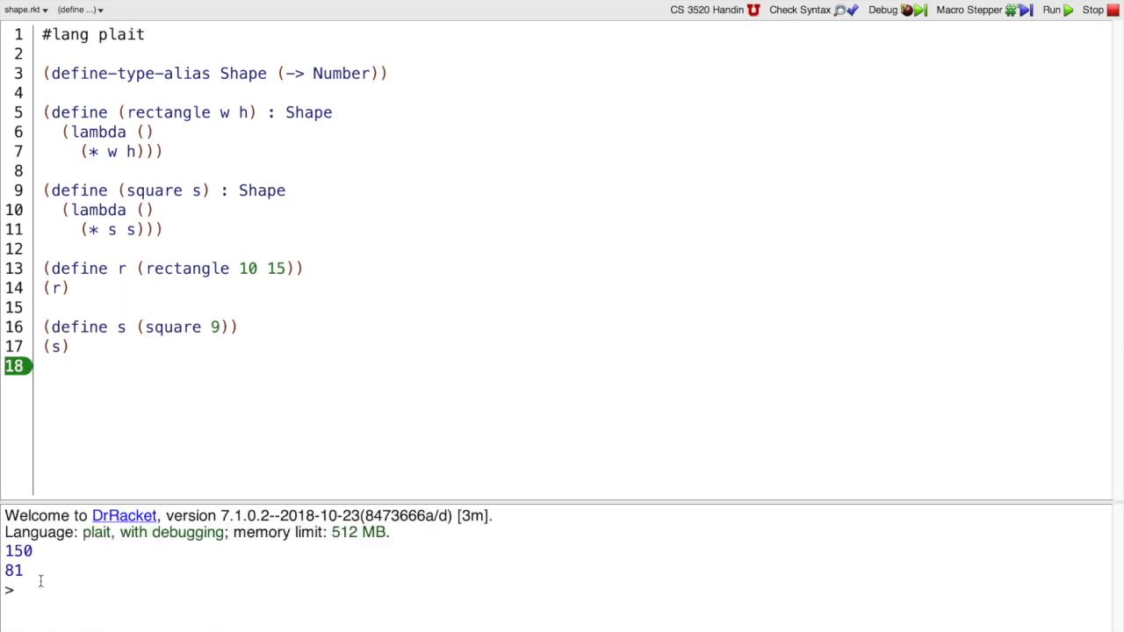
- Define c as (lambda () (* 3.14 (* 2 2))) and call (c) to get 12.56
{"action": "type", "text": "(d"}
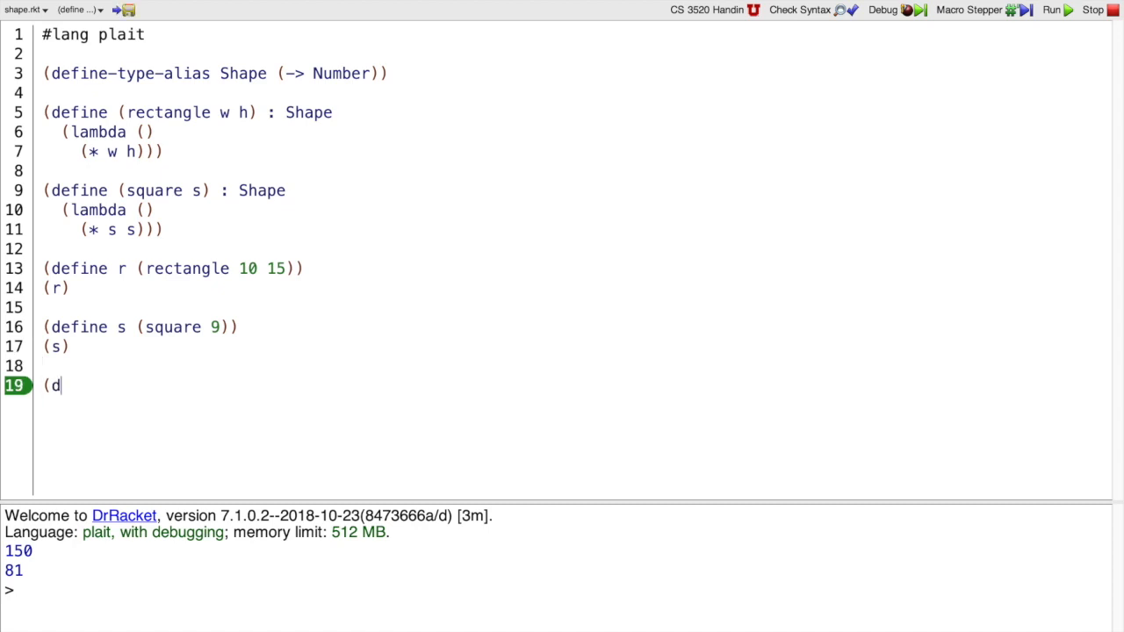
{"action": "type", "text": "efine c ("}
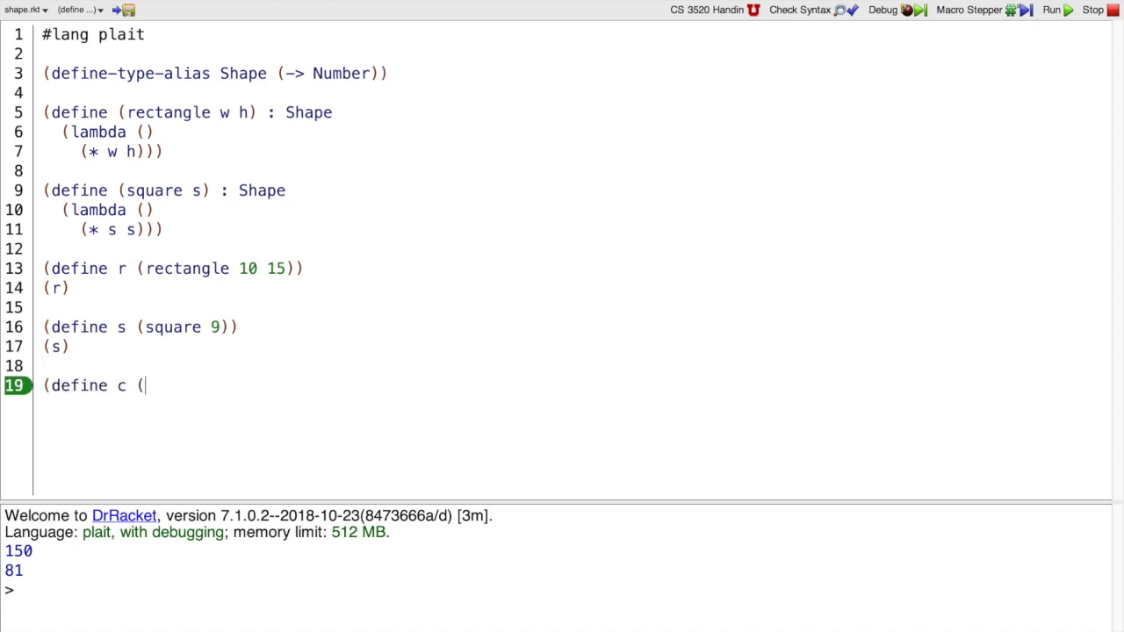
{"action": "type", "text": "lambda"}
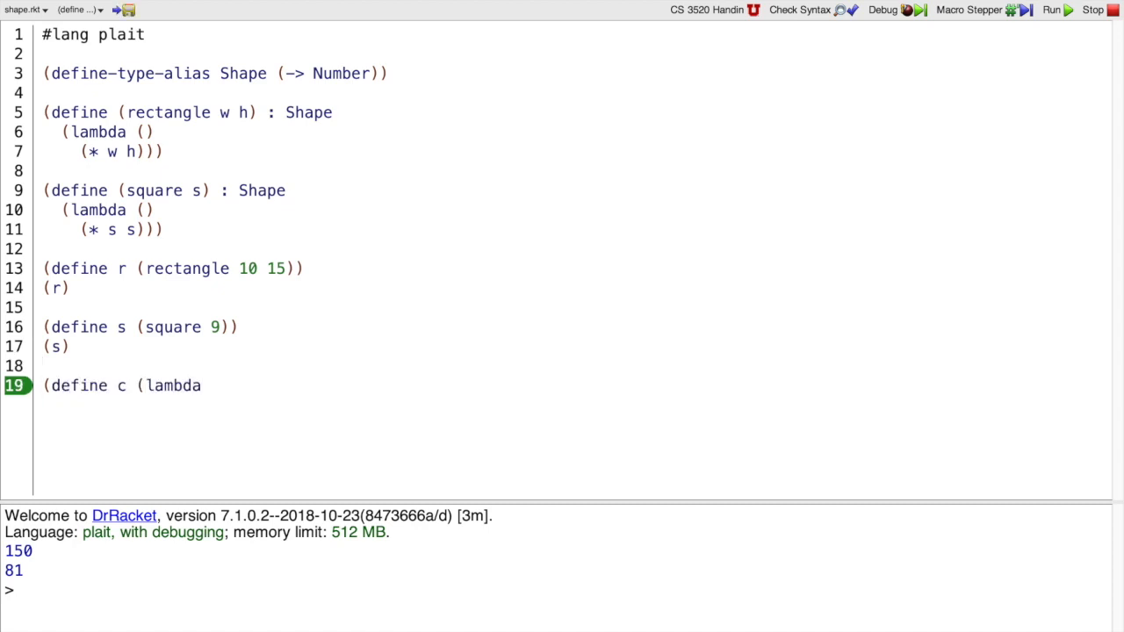
{"action": "type", "text": "()"}
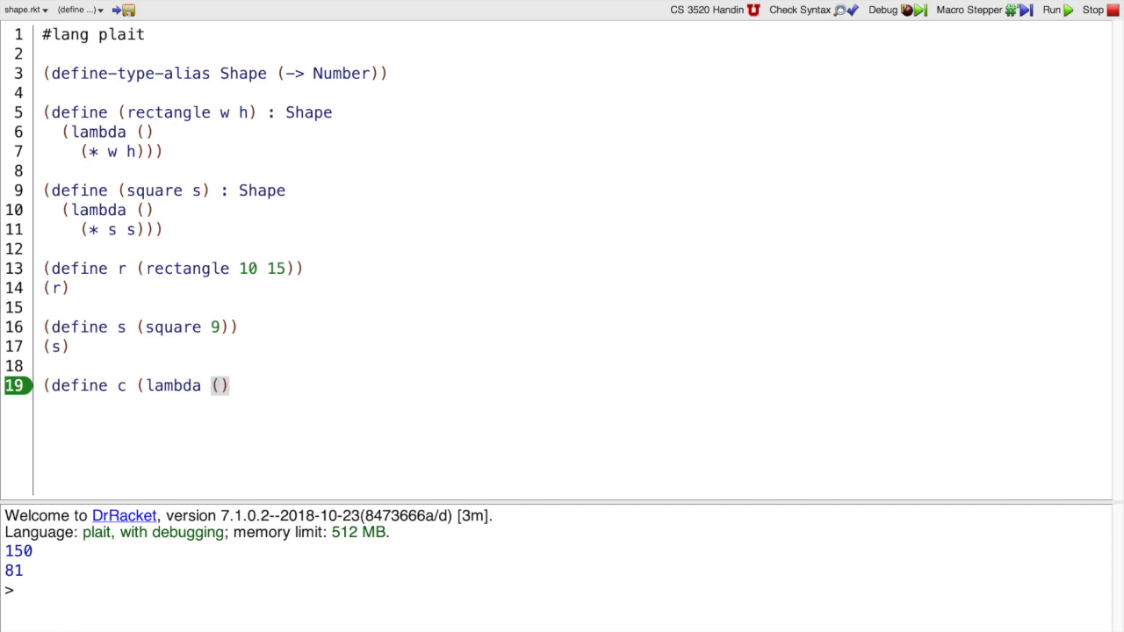
{"action": "type", "text": "(*"}
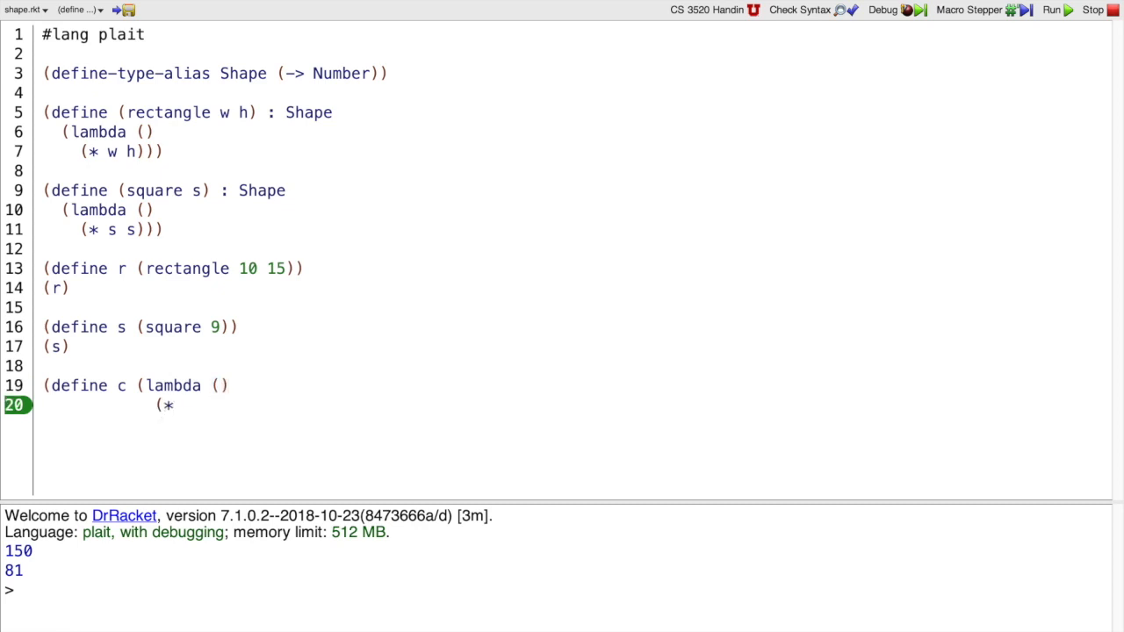
{"action": "type", "text": "3.14 (* 2 2"}
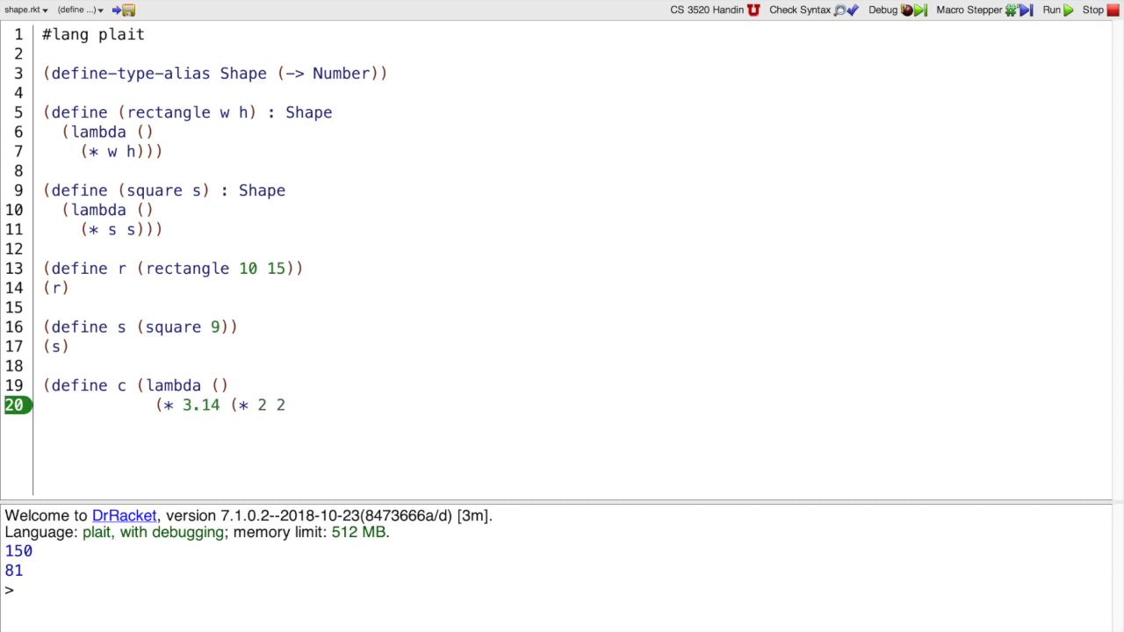
{"action": "type", "text": ")))"}
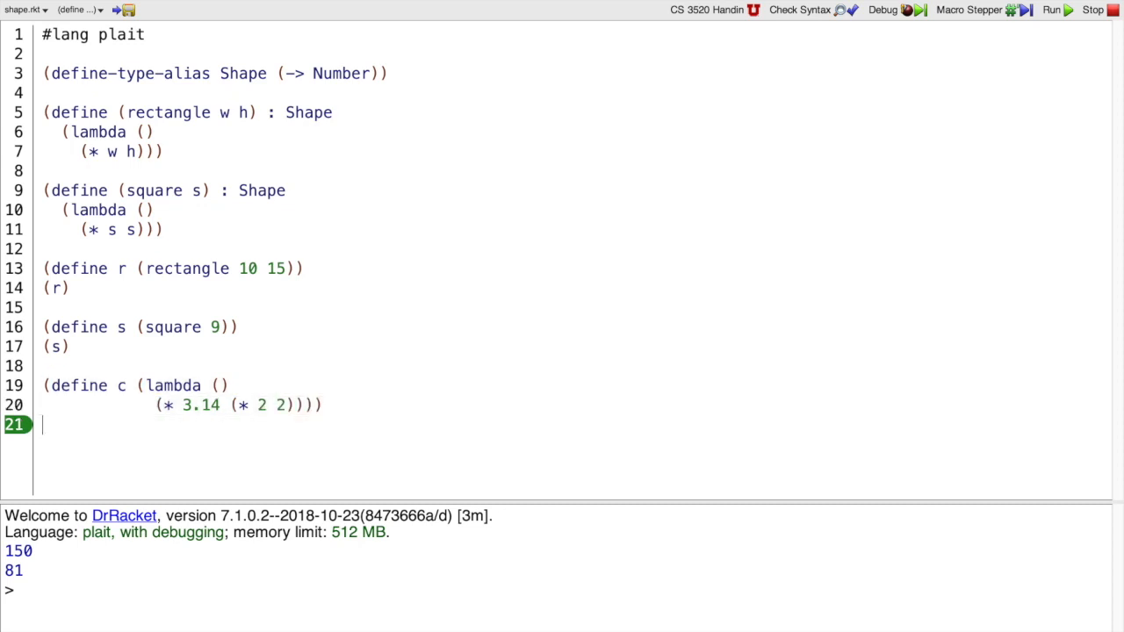
{"action": "type", "text": "(c)"}
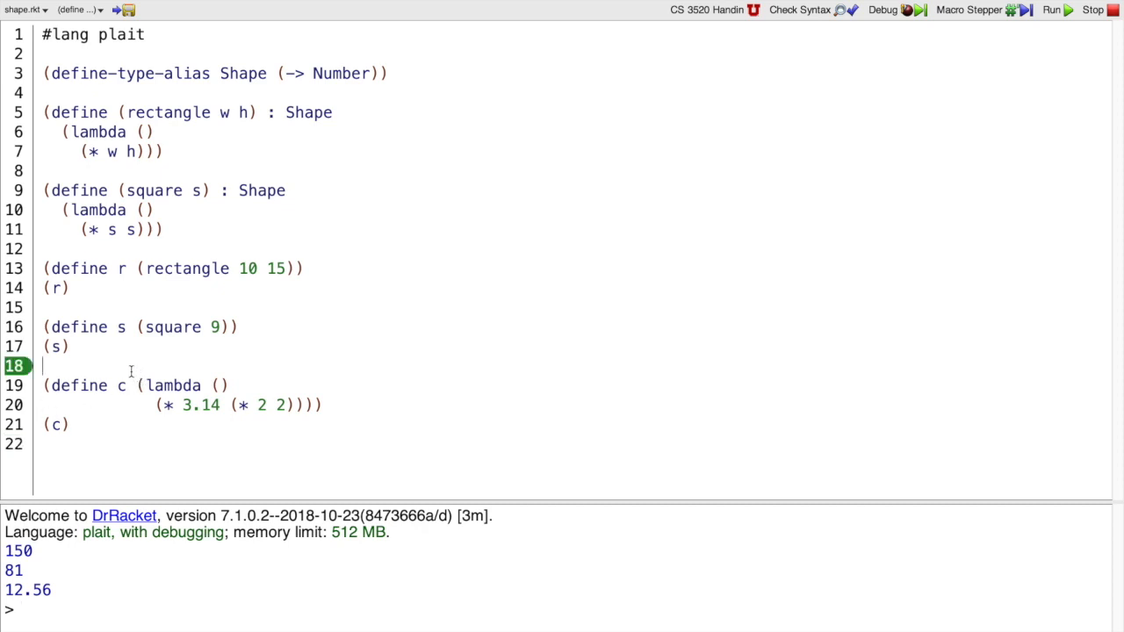
- Begin (define (circle [r : Number]) : Shape with a body starting (* 3.14
{"action": "type", "text": "(define (circle"}
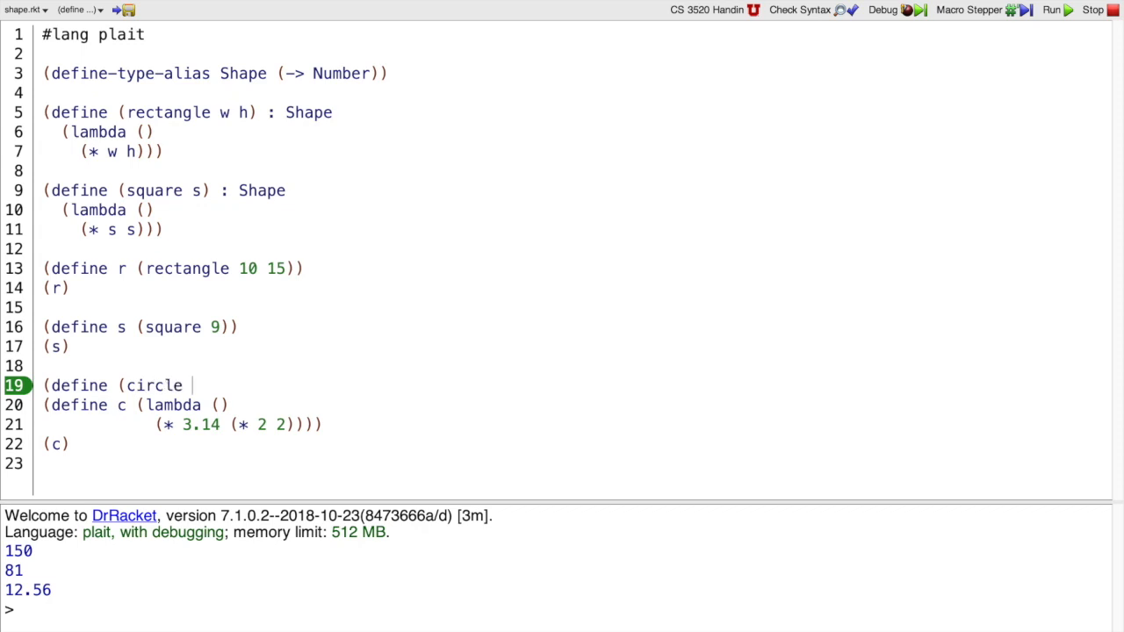
{"action": "type", "text": "[r :"}
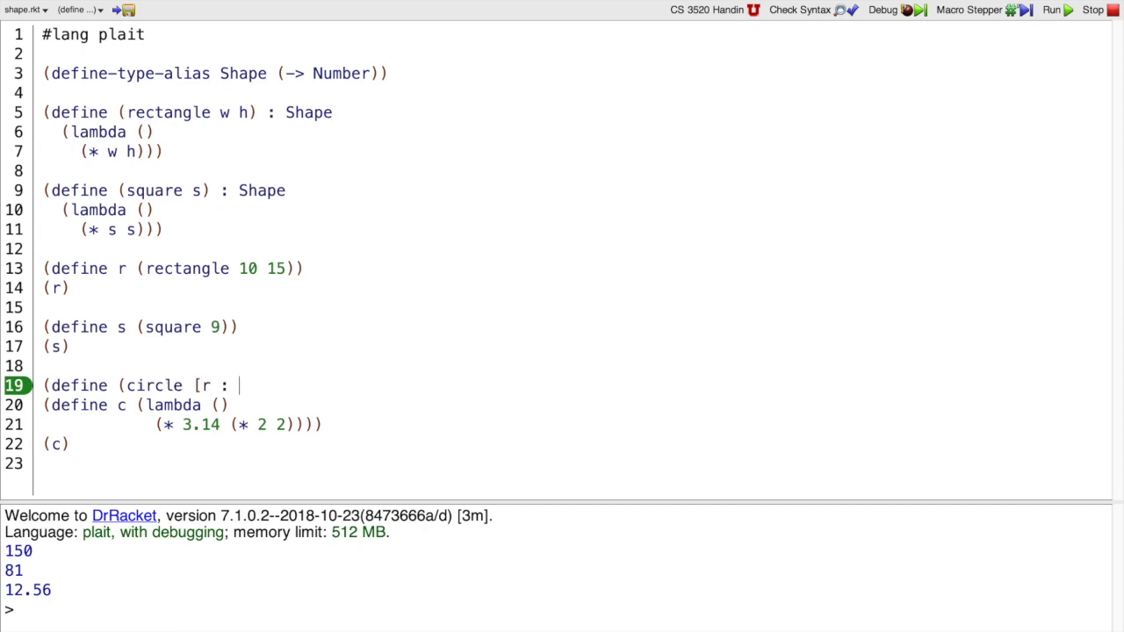
{"action": "type", "text": "Number]) : Shape"}
{"action": "type", "text": "("}
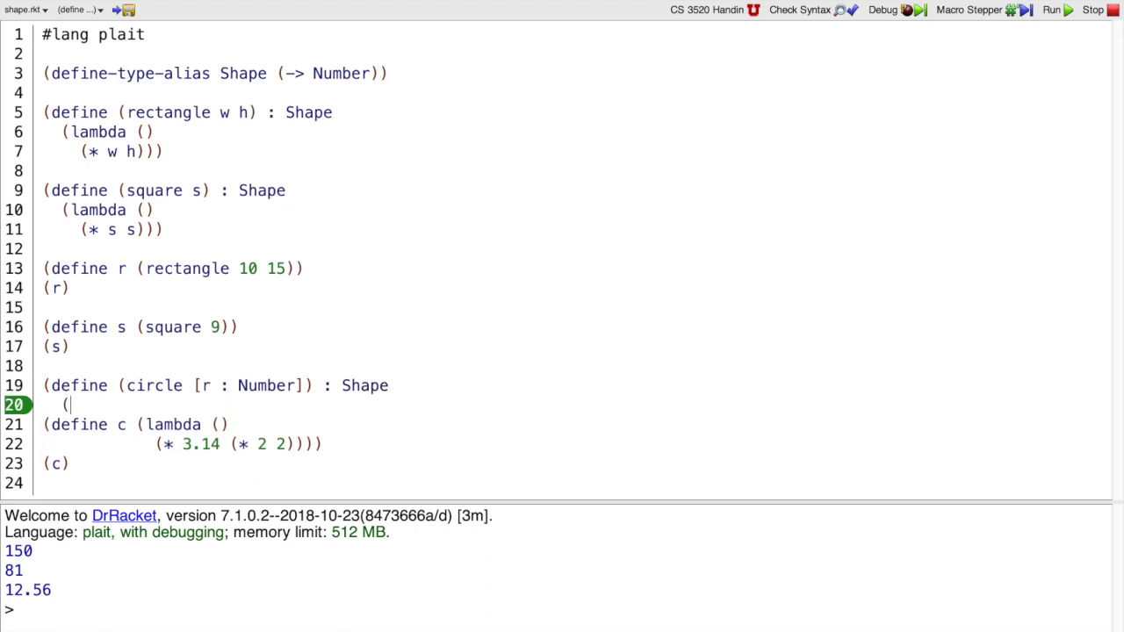
{"action": "type", "text": "* 3.14"}
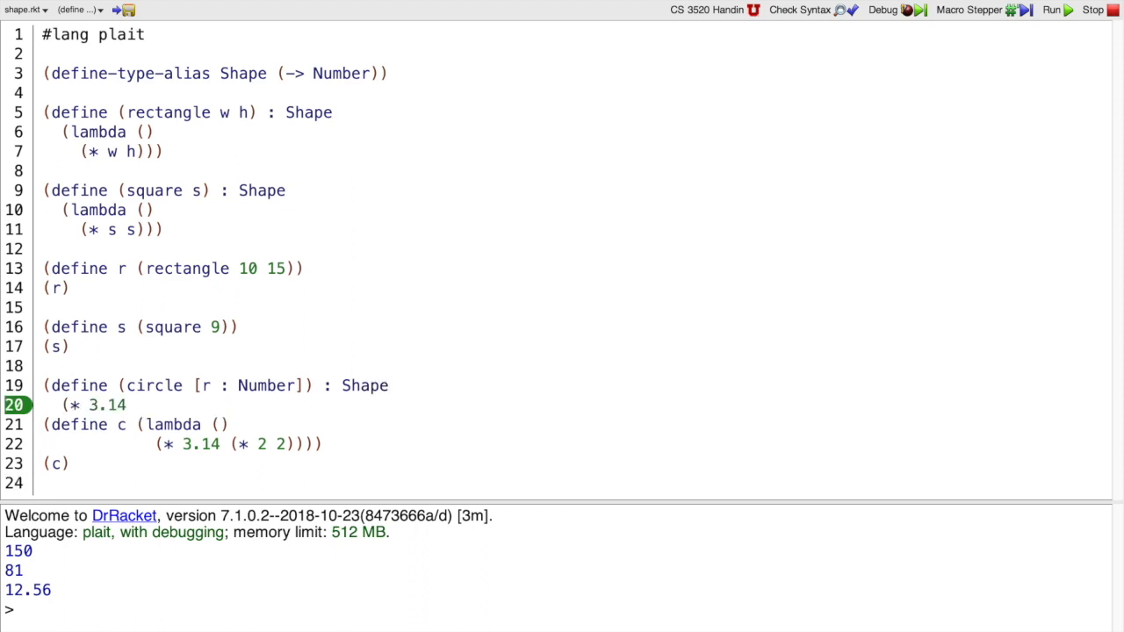